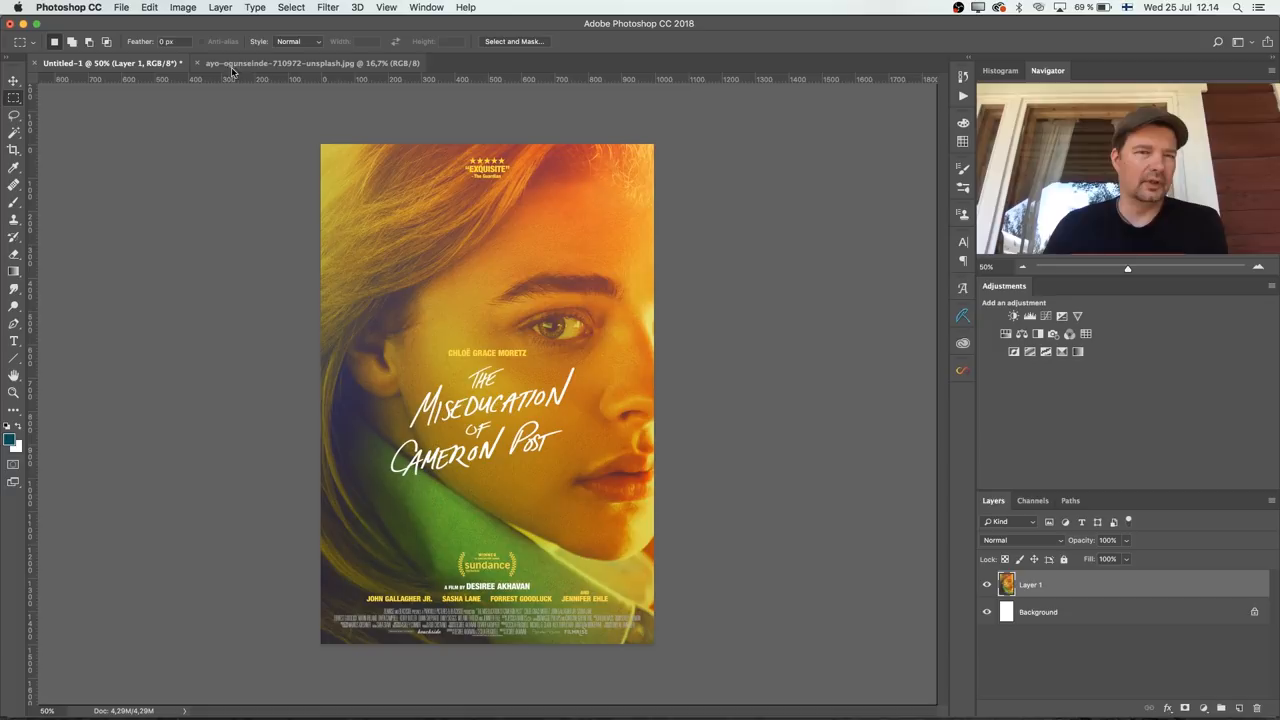
Step: Paste the portrait with color conversion, scale it below the poster, and hide Layer 1
{"action": "left_click", "coordinate": [14, 392]}
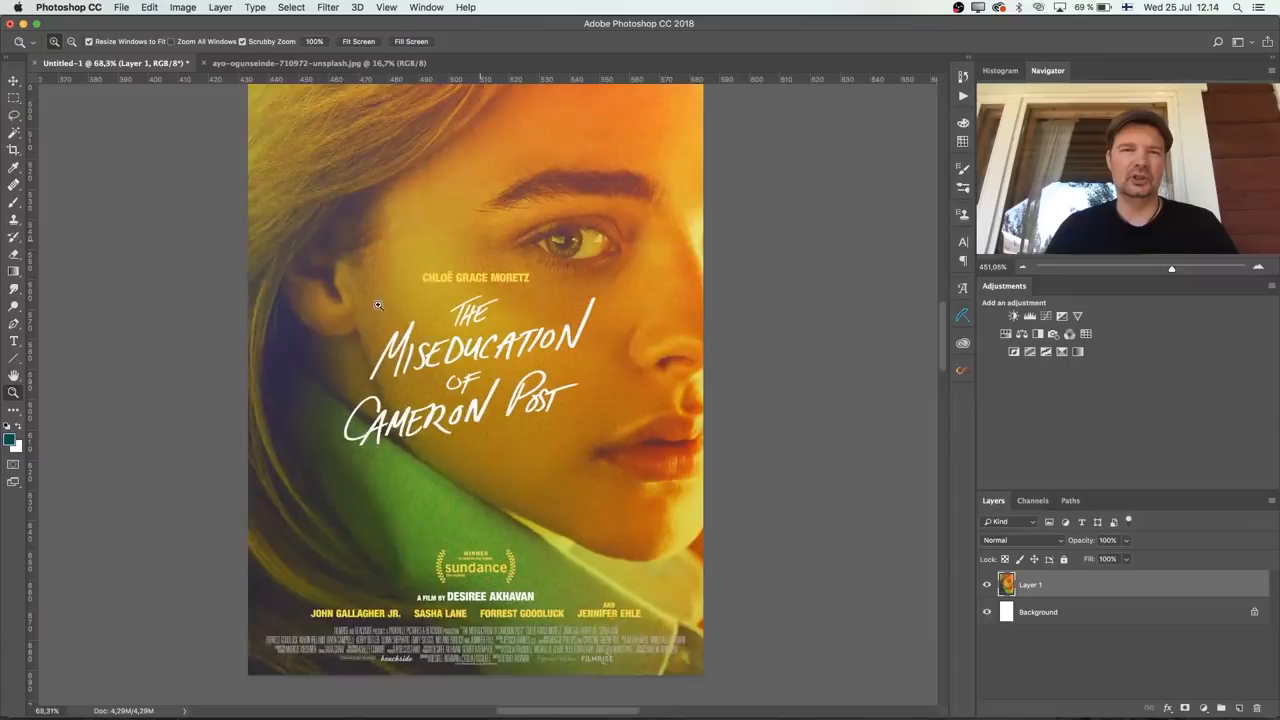
{"action": "left_click", "coordinate": [290, 63]}
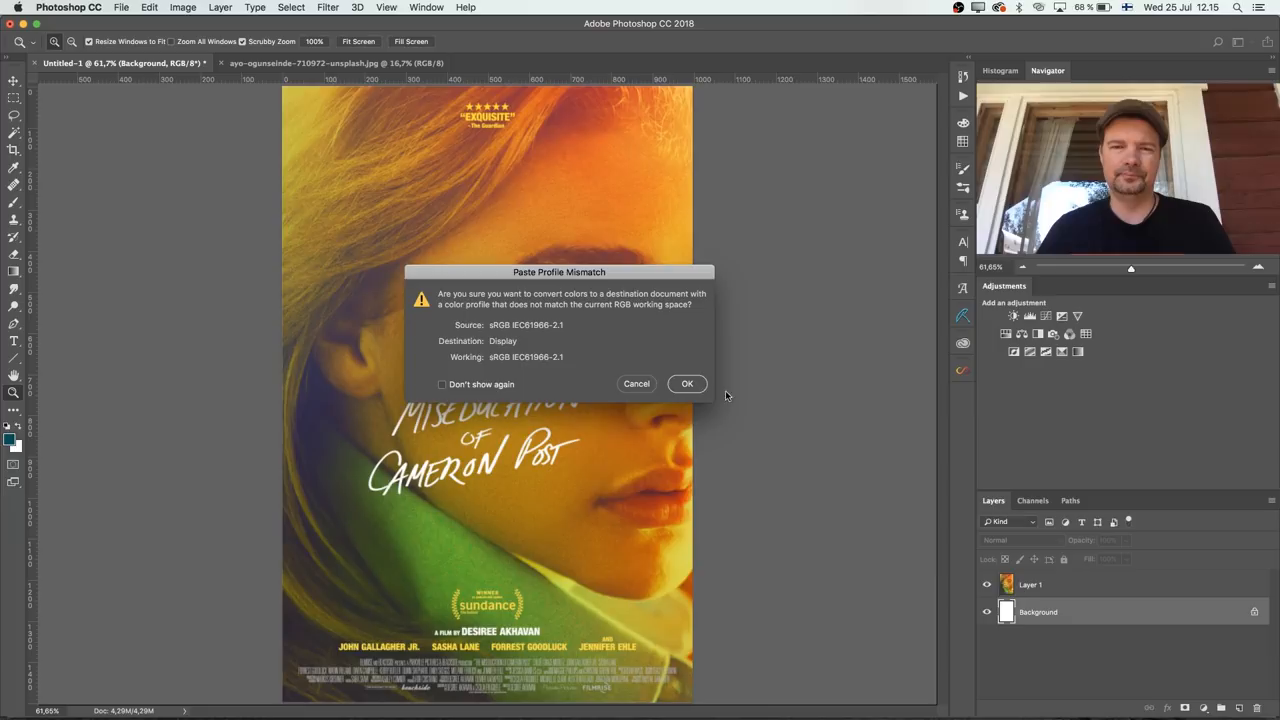
{"action": "left_click", "coordinate": [687, 383]}
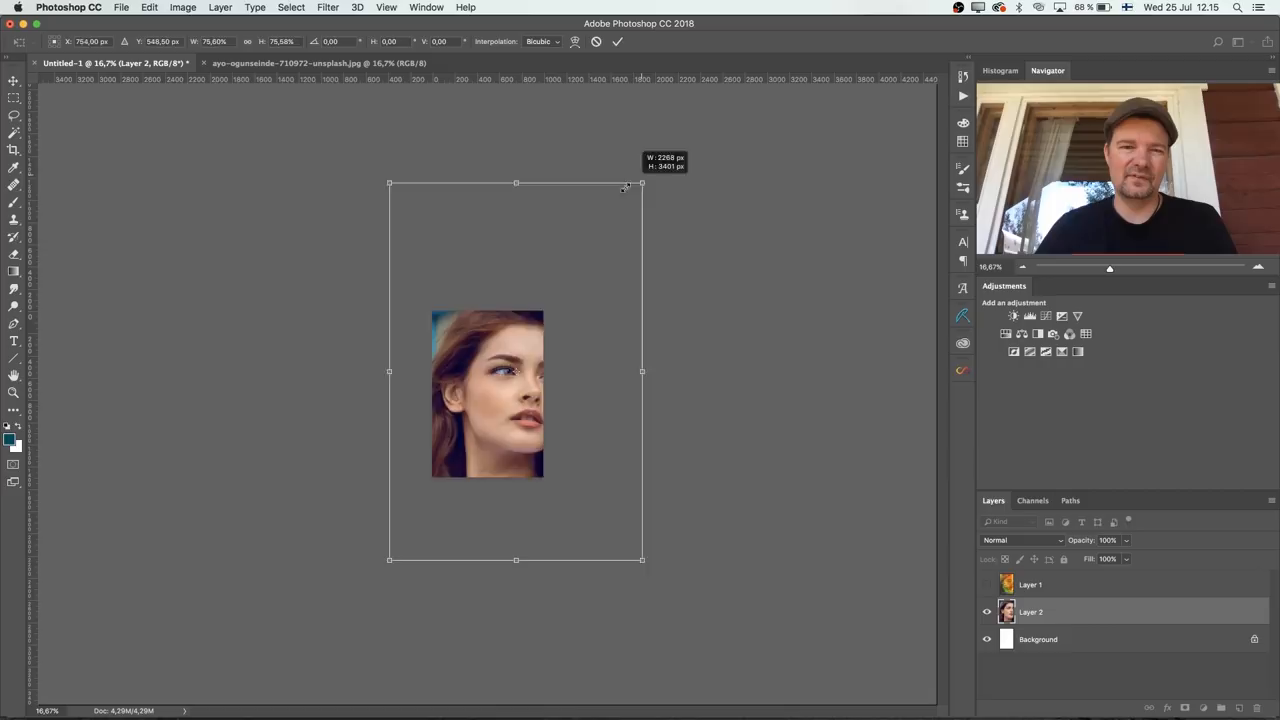
{"action": "left_click_drag", "start_coordinate": [642, 184], "coordinate": [635, 190]}
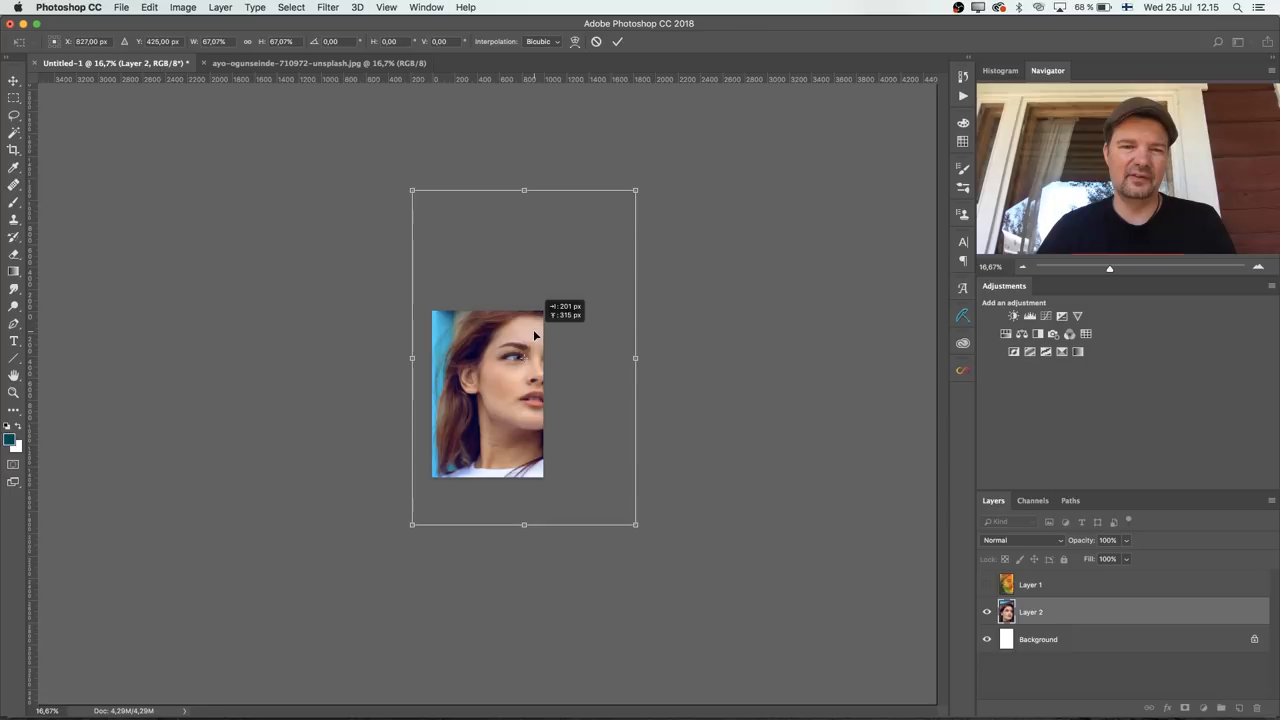
{"action": "left_click_drag", "start_coordinate": [635, 190], "coordinate": [631, 197]}
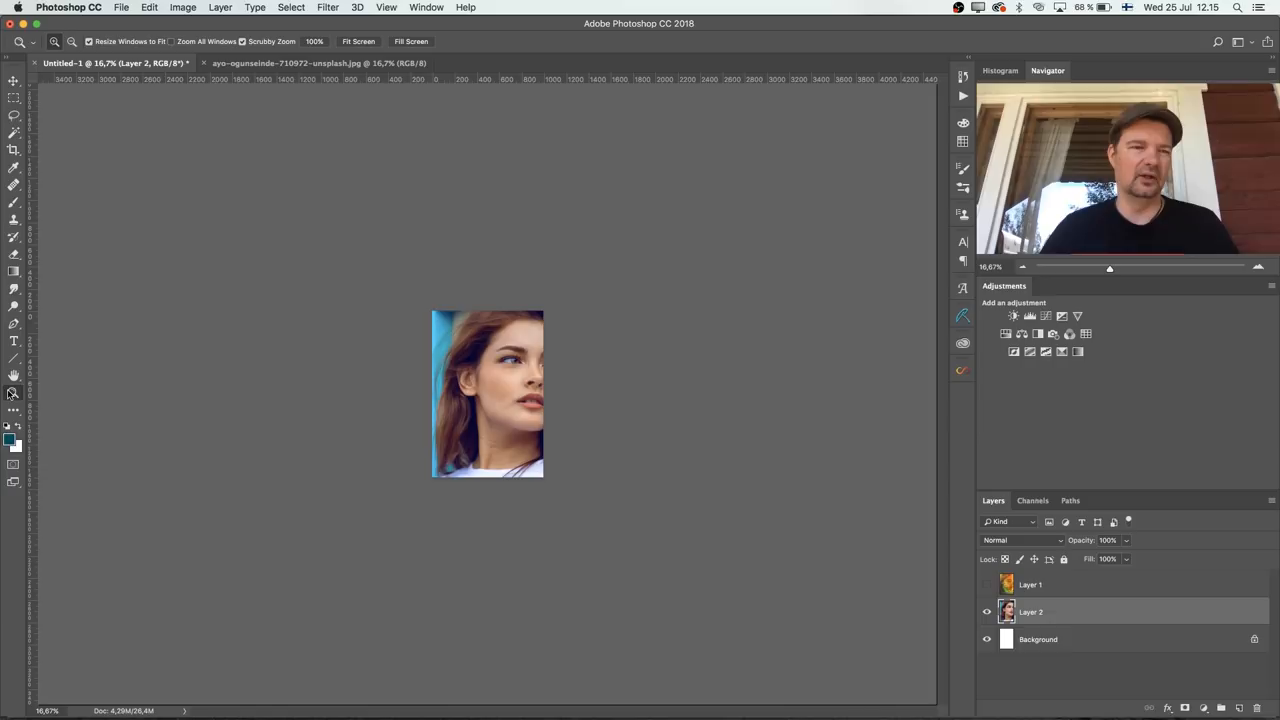
{"action": "left_click", "coordinate": [986, 585]}
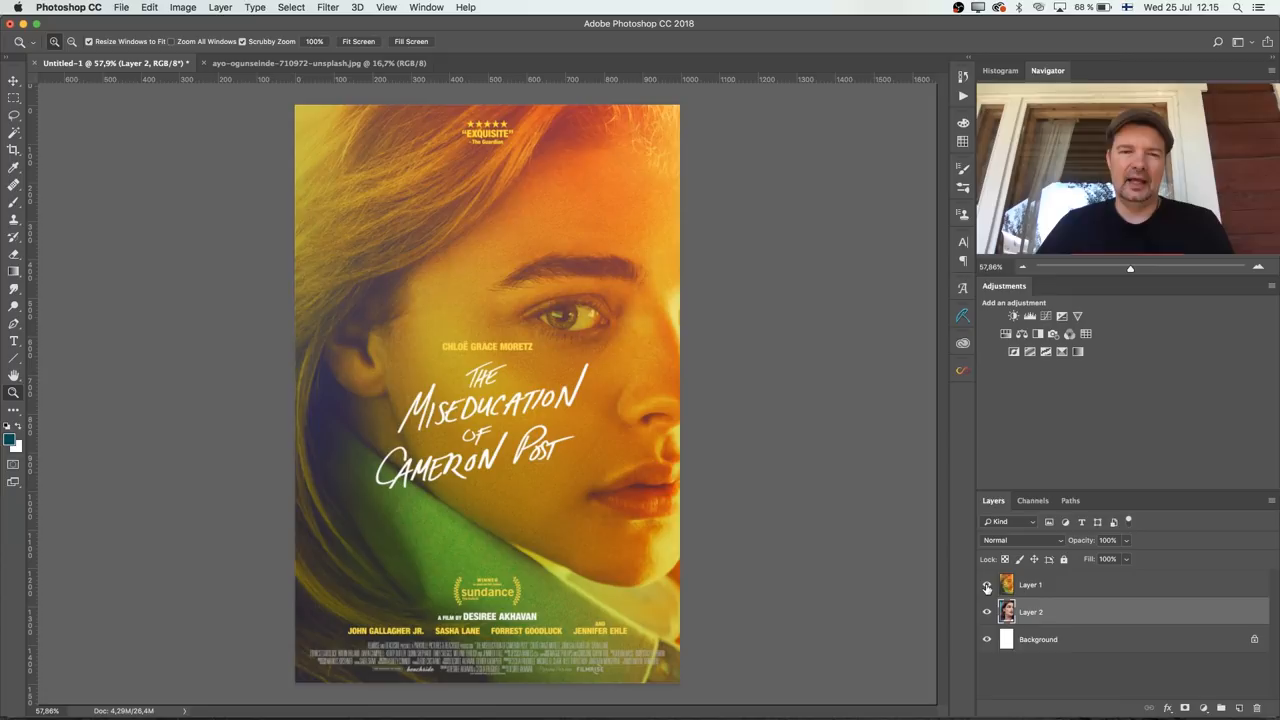
Step: Show Layer 1, duplicate it, and apply a large Gaussian Blur to the original
{"action": "left_click", "coordinate": [1031, 584]}
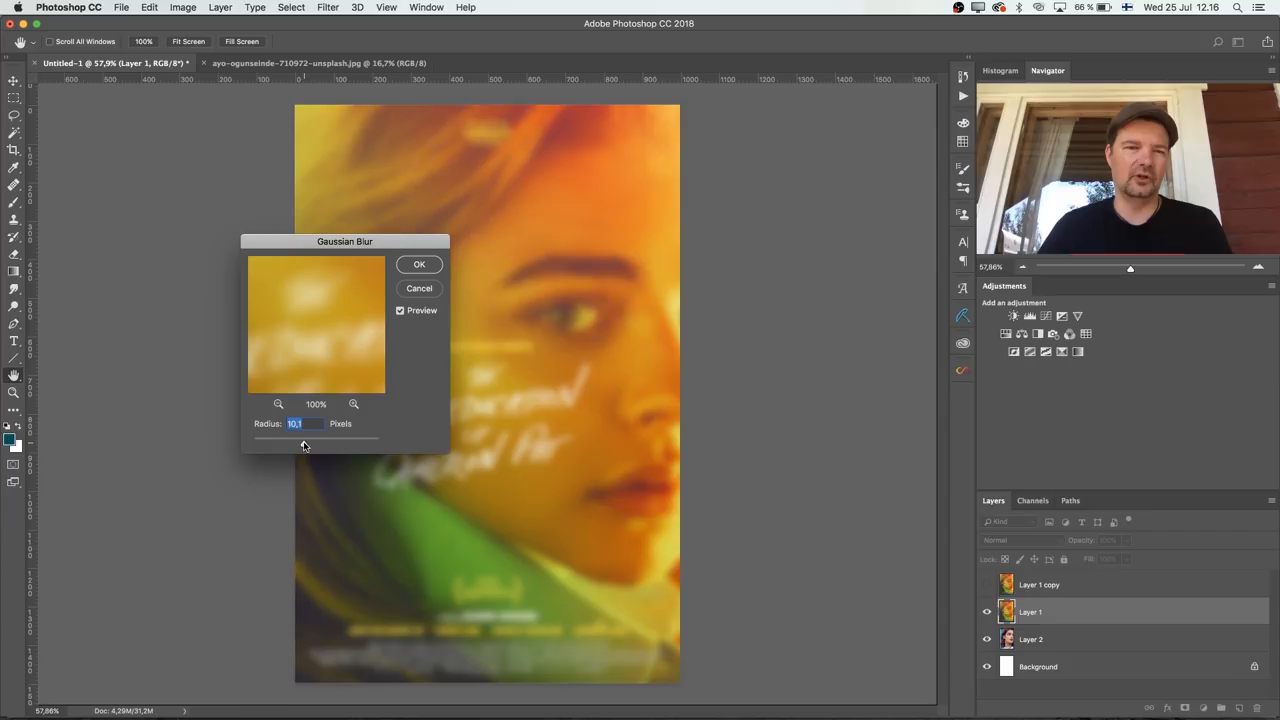
{"action": "left_click", "coordinate": [419, 264]}
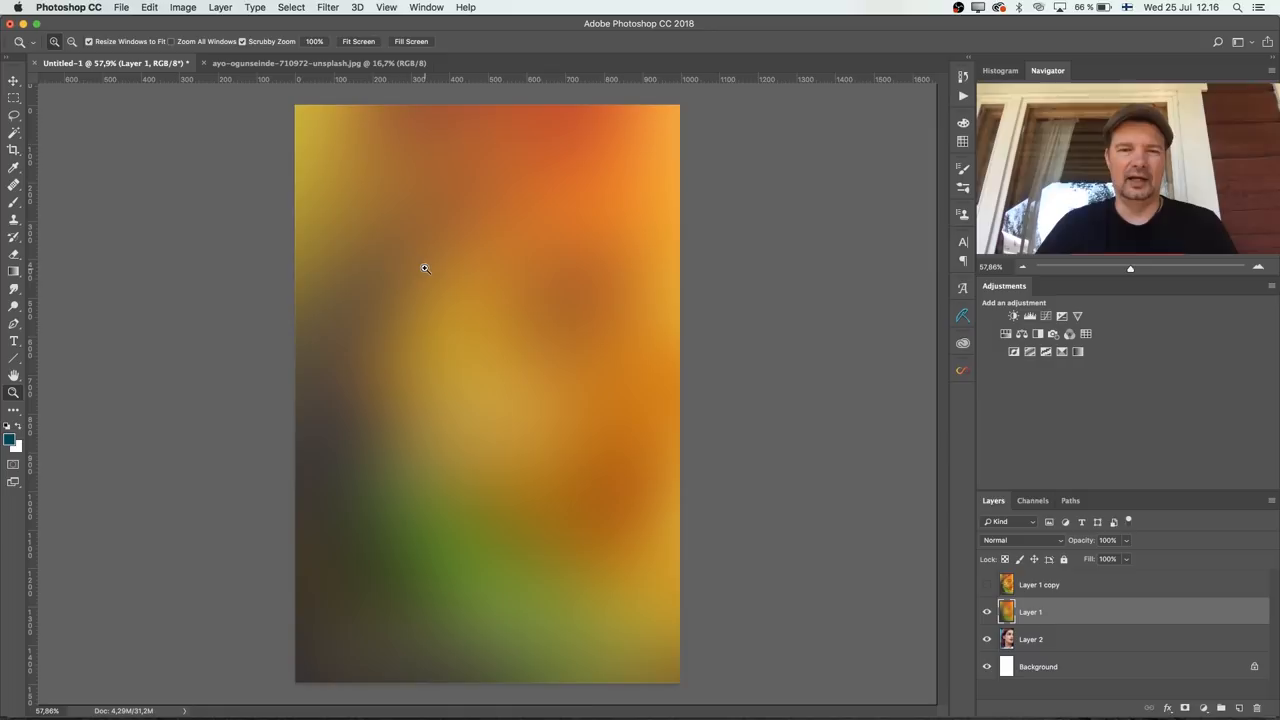
{"action": "left_click", "coordinate": [1020, 540]}
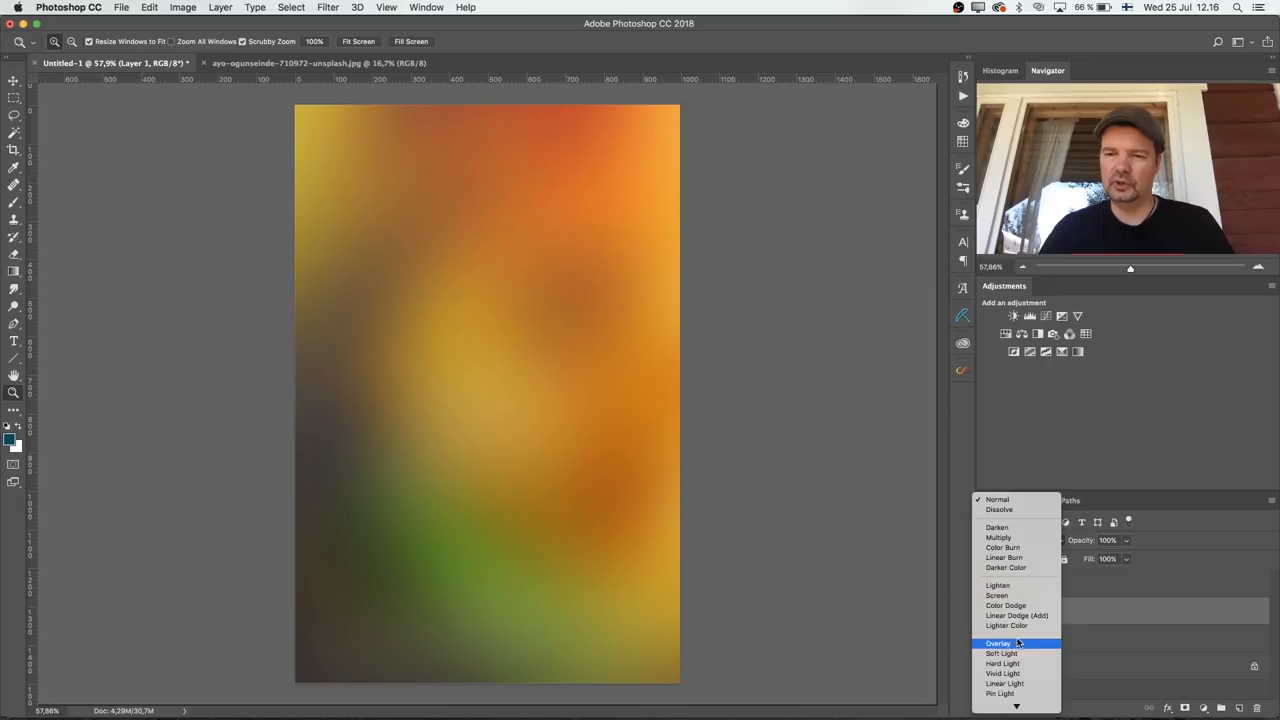
Step: Blend the blurred Layer 1 in Hard Light and add a new layer for 50% gray fill
{"action": "left_click", "coordinate": [1002, 663]}
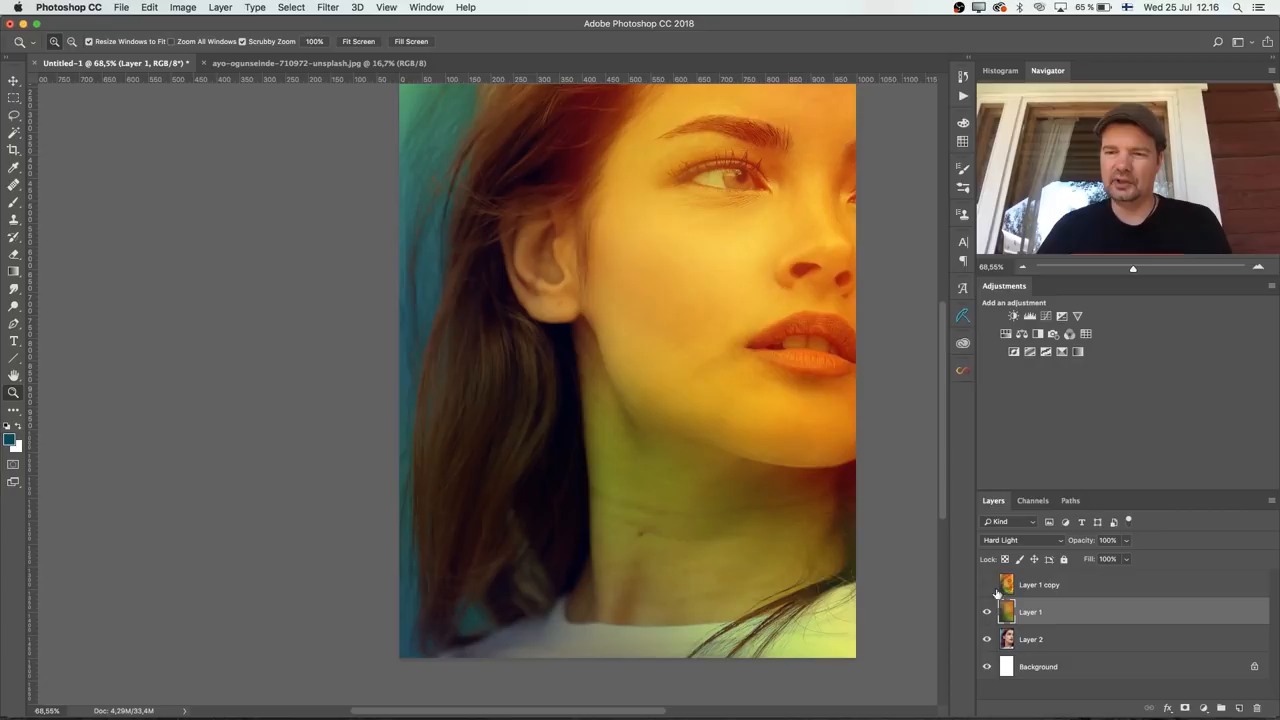
{"action": "left_click", "coordinate": [1221, 707]}
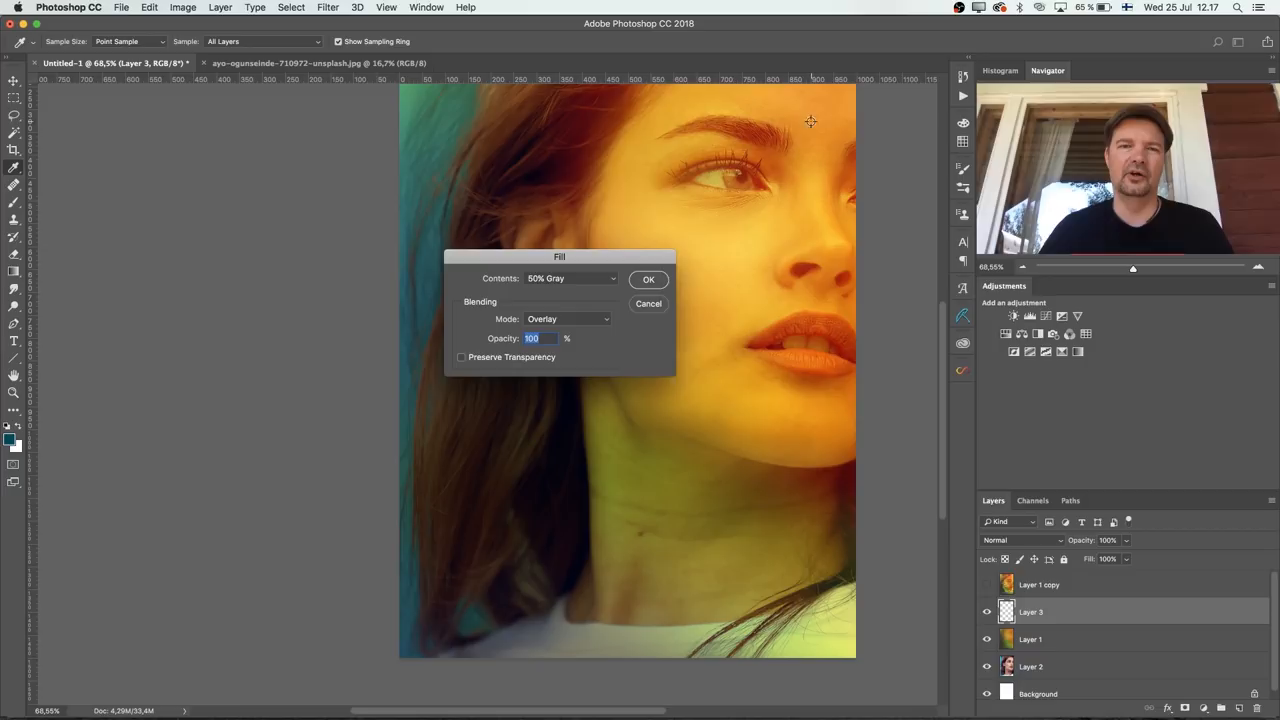
Step: Fill Layer 3 with 50% gray and add about 7% non-monochromatic noise
{"action": "left_click", "coordinate": [327, 7]}
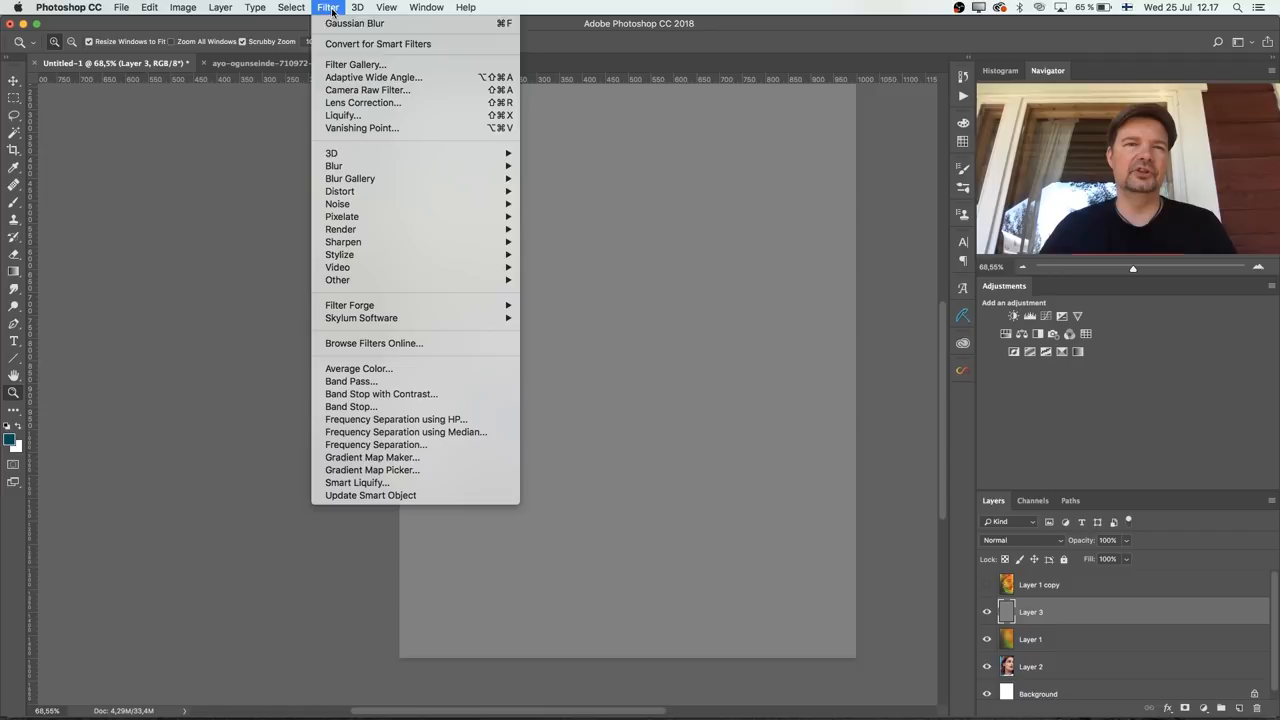
{"action": "left_click", "coordinate": [337, 204]}
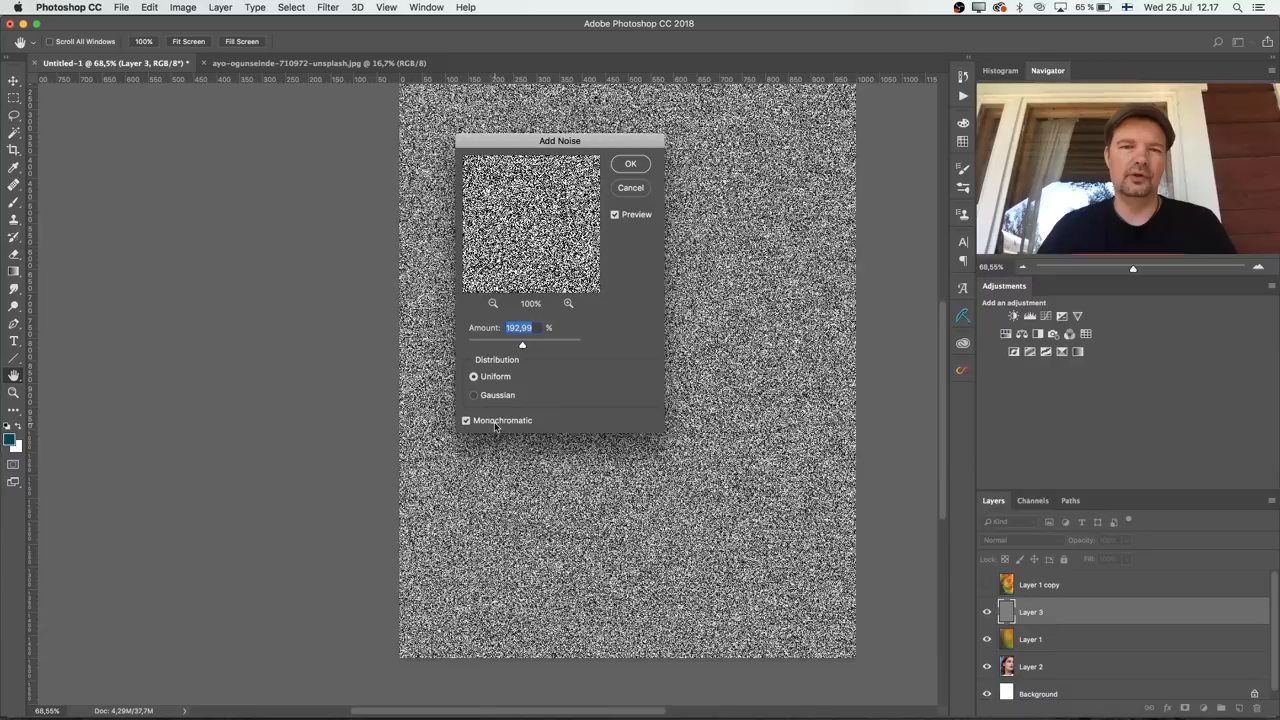
{"action": "left_click", "coordinate": [466, 420]}
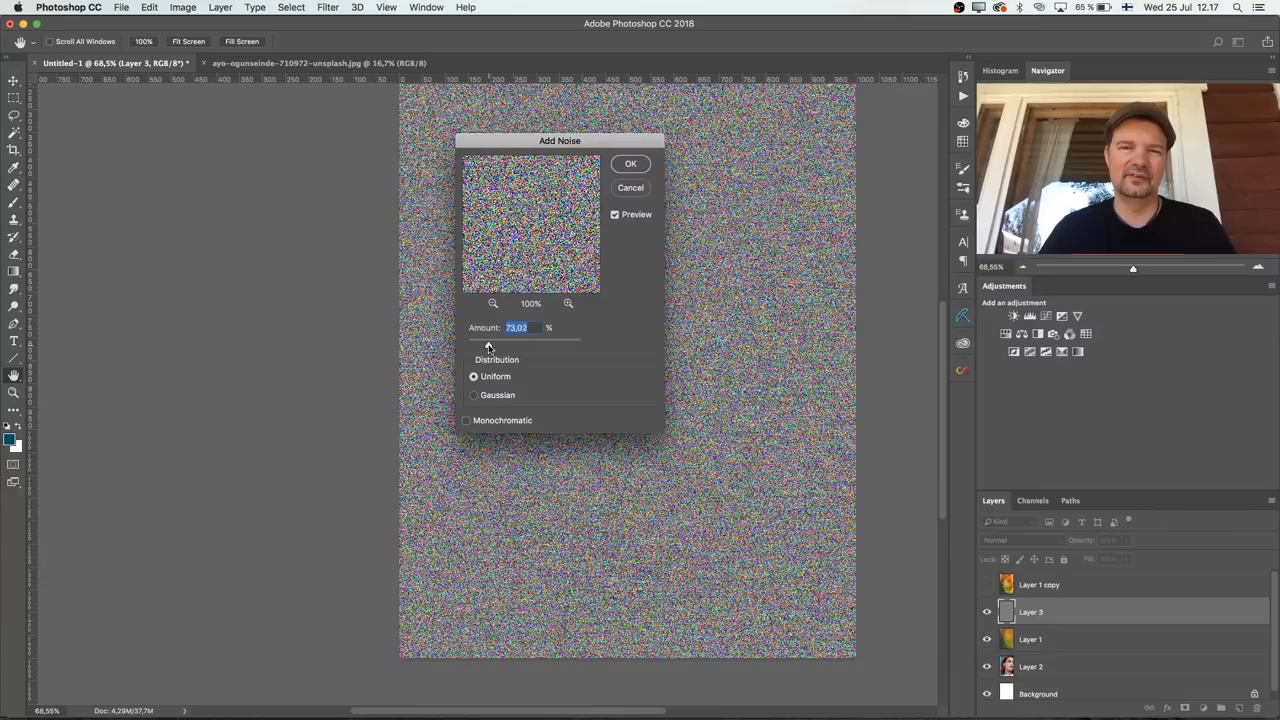
{"action": "left_click_drag", "start_coordinate": [495, 338], "coordinate": [485, 338]}
{"action": "type", "text": "7"}
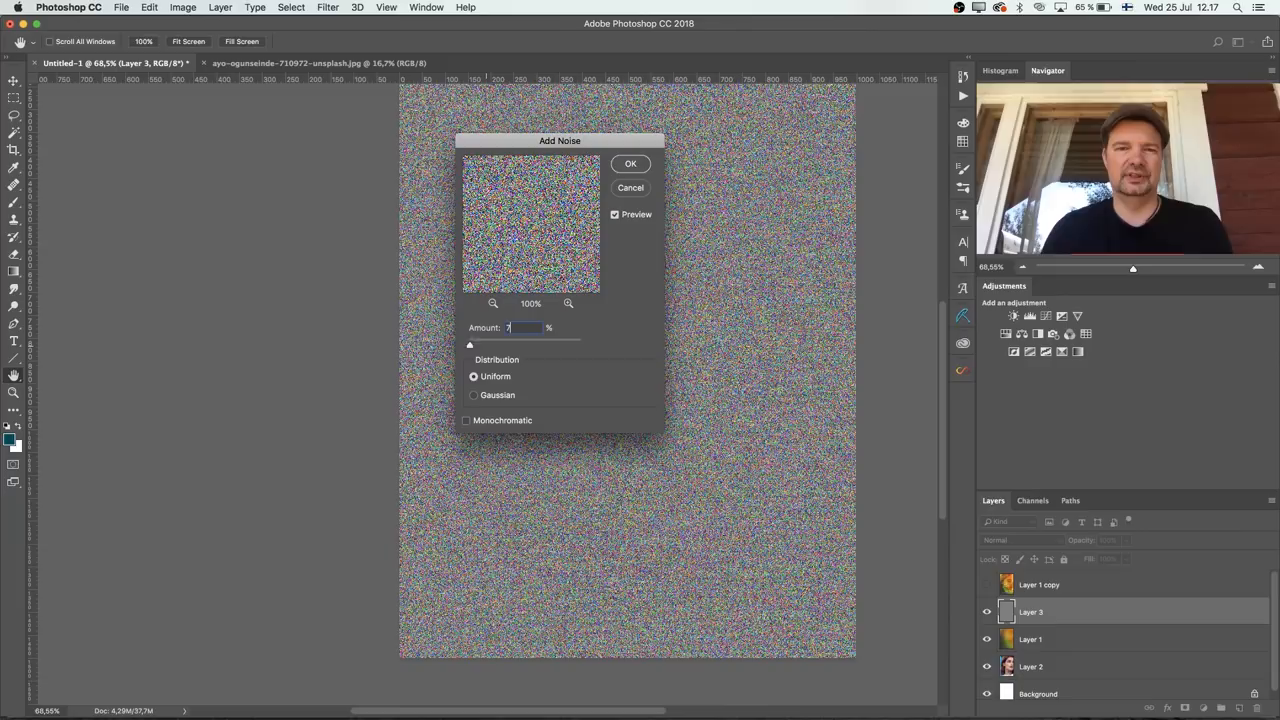
{"action": "left_click", "coordinate": [1005, 540]}
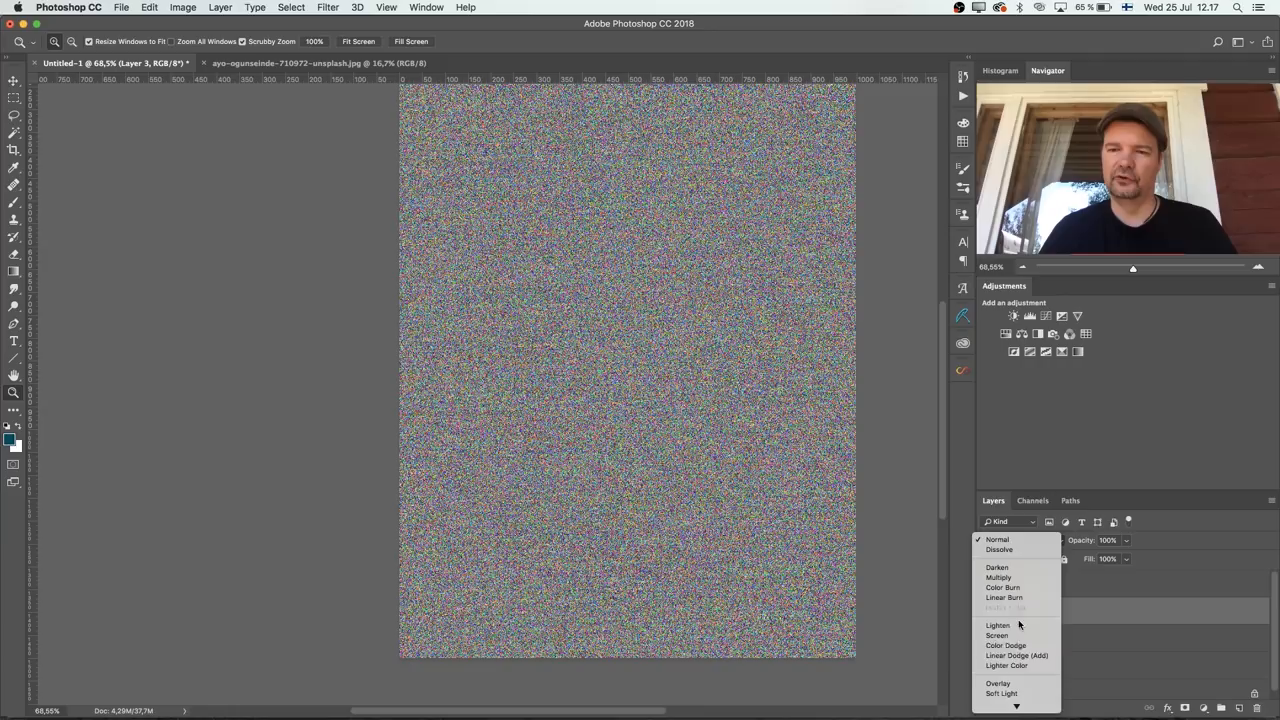
Step: Blend the noise layer in Overlay at 24% opacity and show Layer 1 copy
{"action": "left_click", "coordinate": [997, 683]}
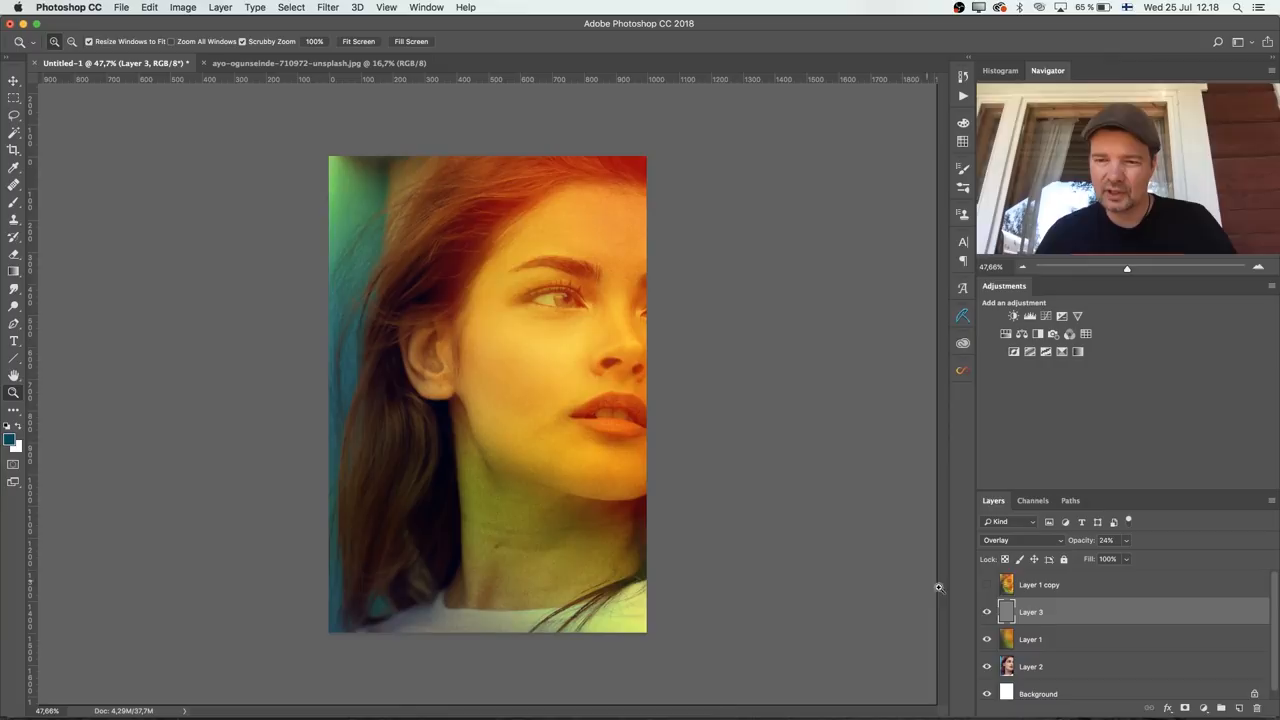
{"action": "left_click", "coordinate": [987, 584]}
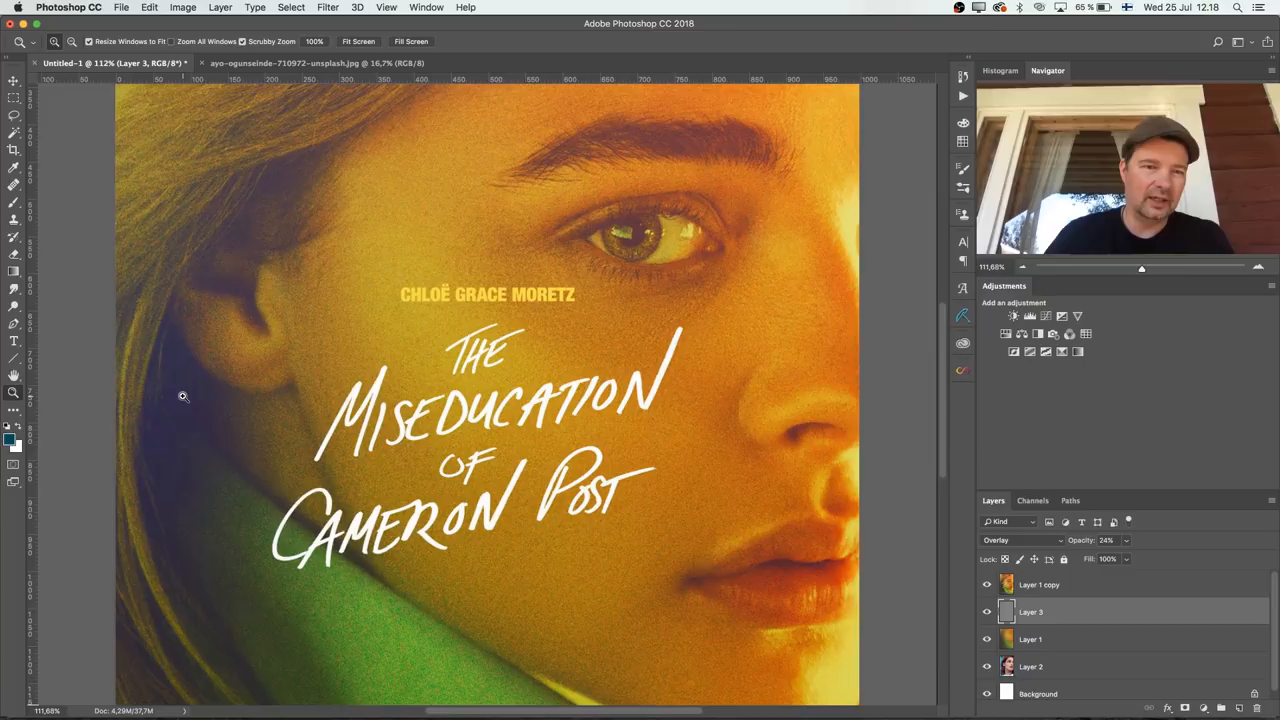
Step: Zoom out, hide Layer 1 copy, and select the blurred Layer 1
{"action": "left_click", "coordinate": [358, 41]}
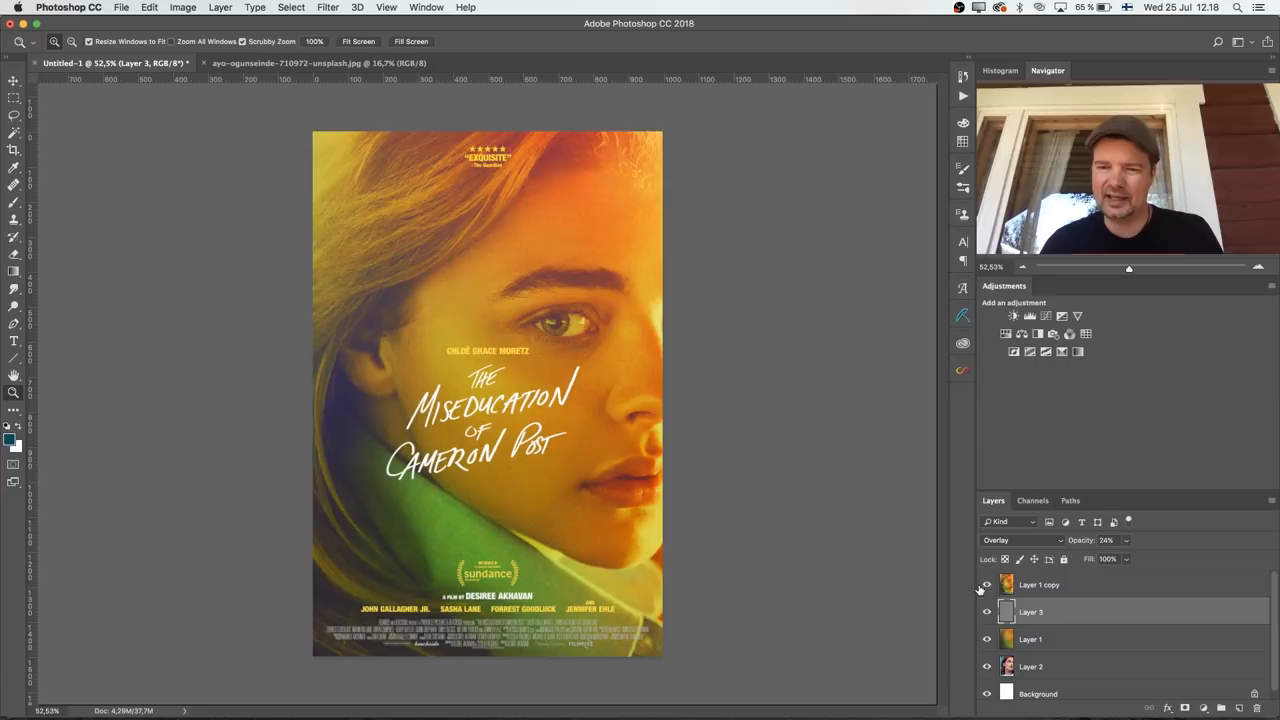
{"action": "left_click", "coordinate": [986, 585]}
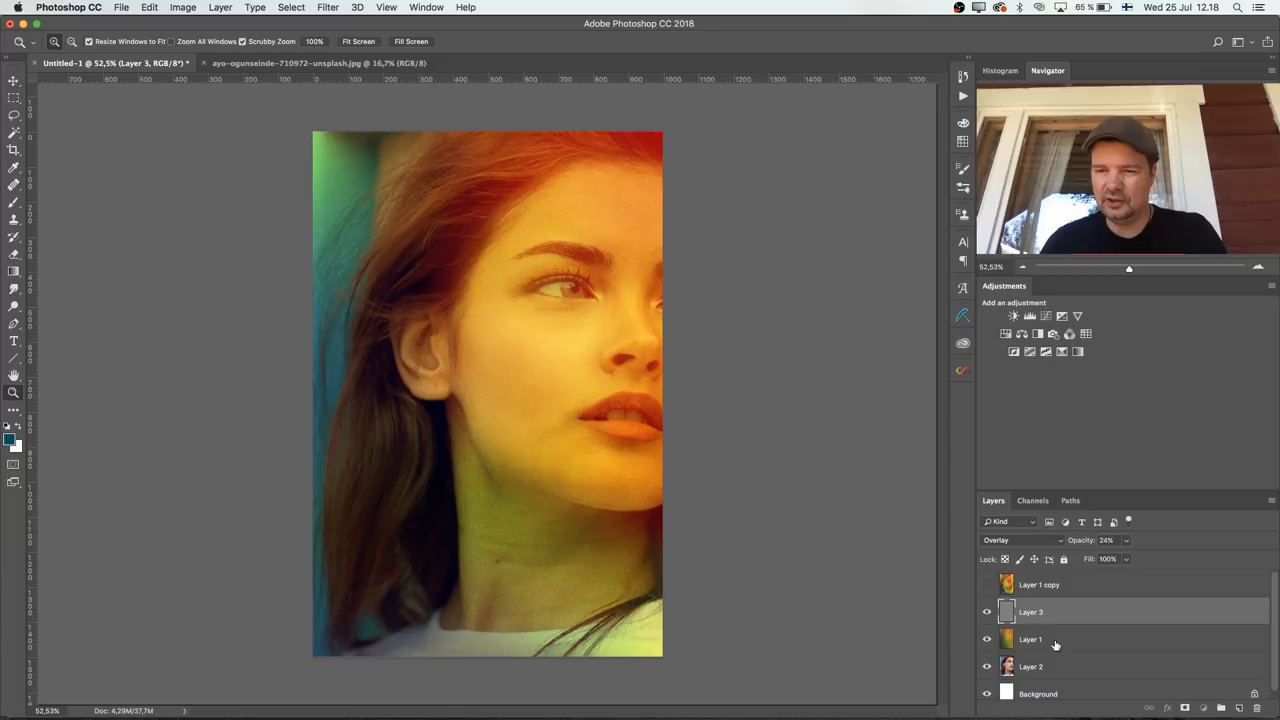
{"action": "left_click", "coordinate": [1203, 707]}
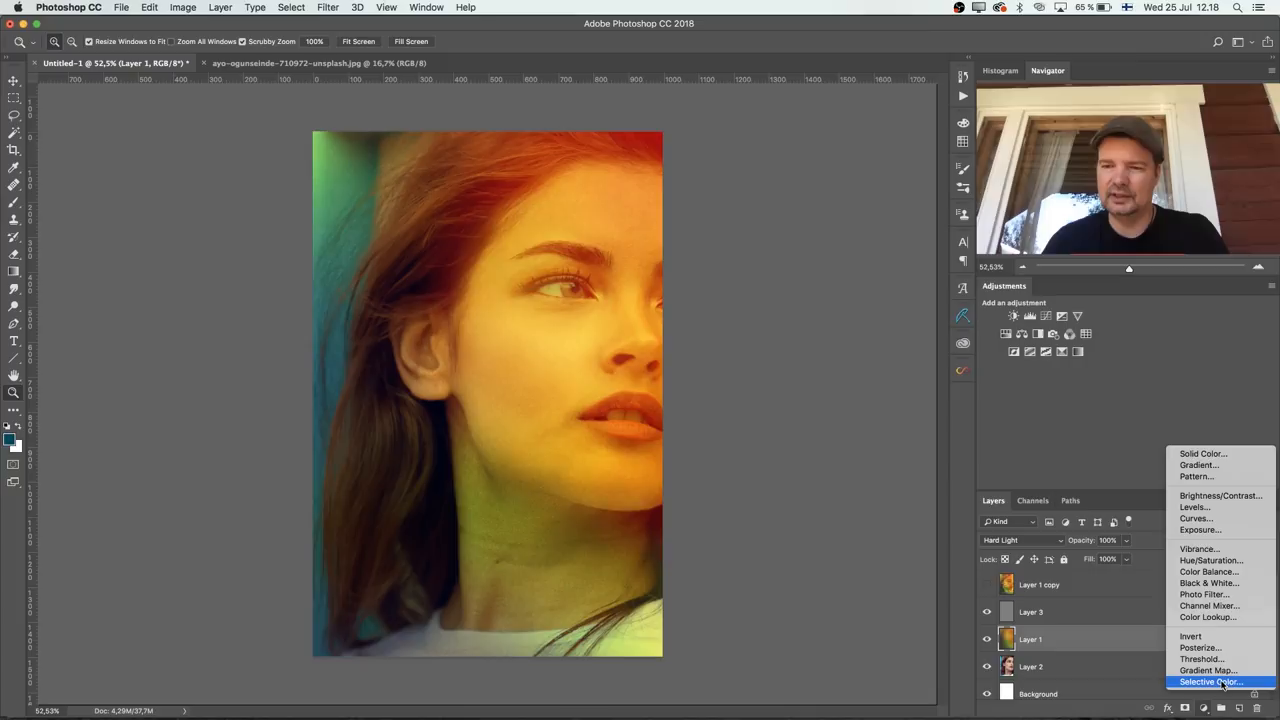
Step: Add a Selective Color adjustment with Blacks' black slider at -18%
{"action": "left_click", "coordinate": [1210, 681]}
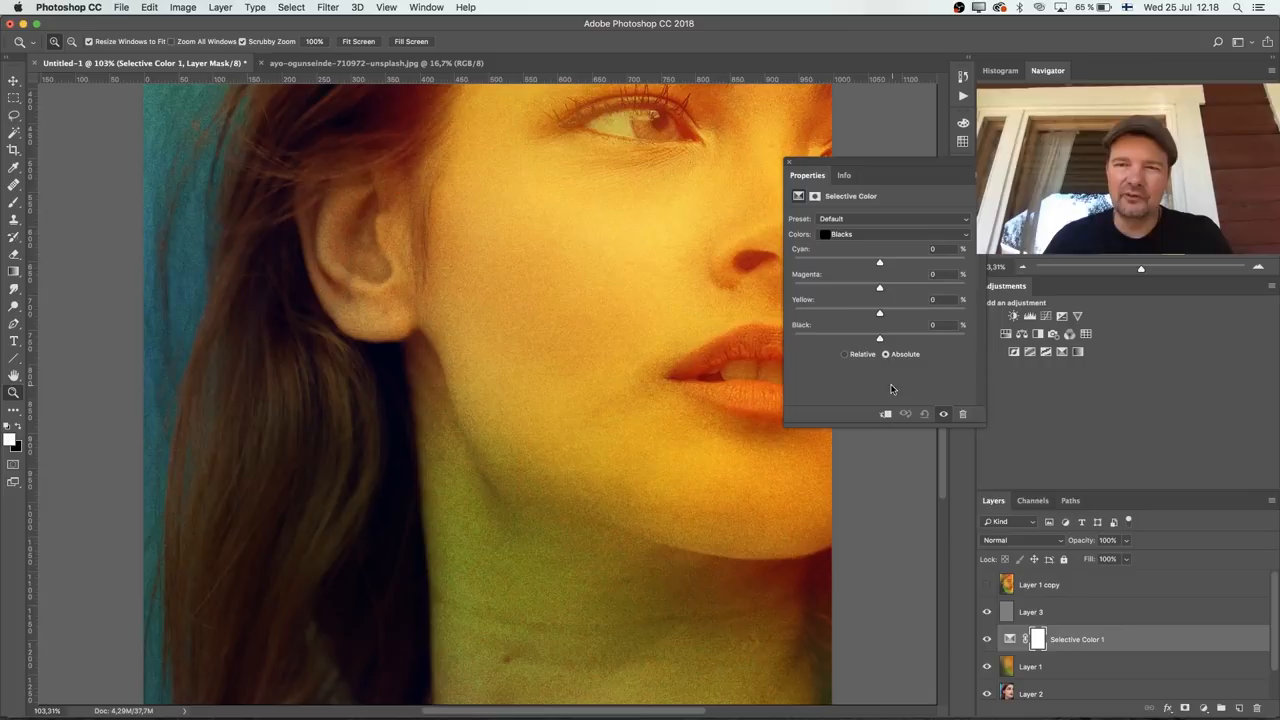
{"action": "left_click_drag", "start_coordinate": [879, 338], "coordinate": [863, 338]}
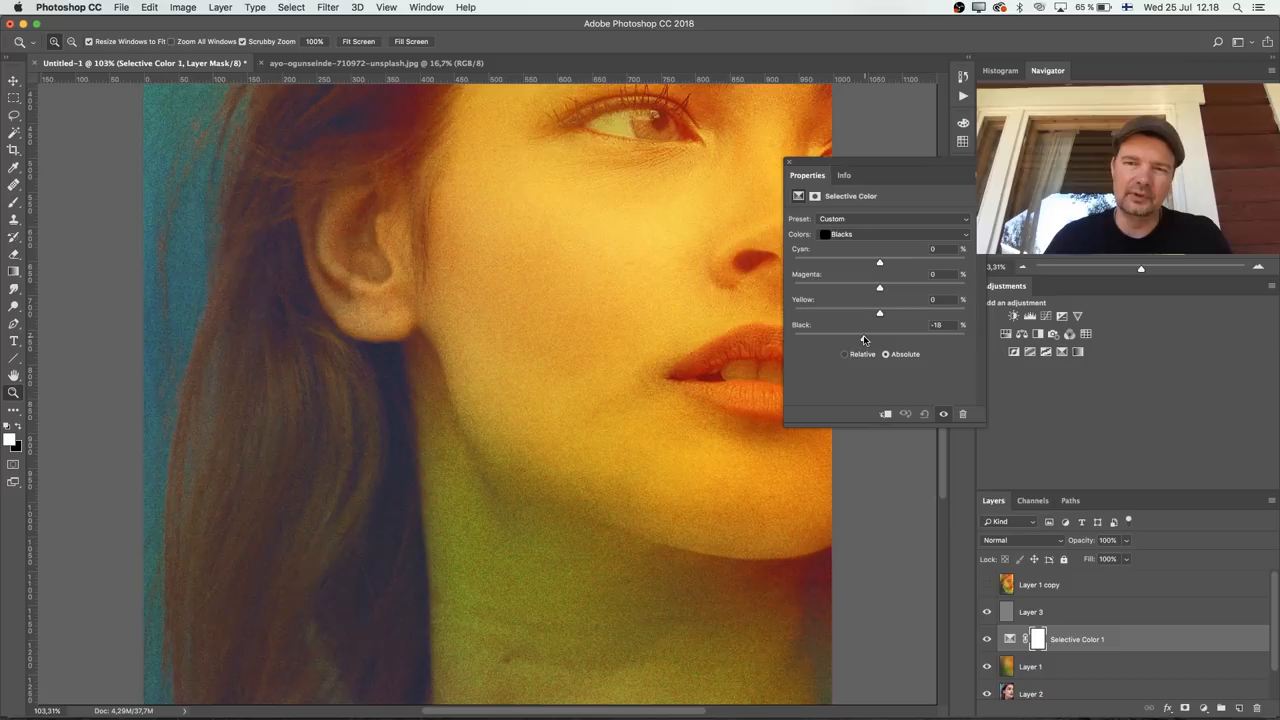